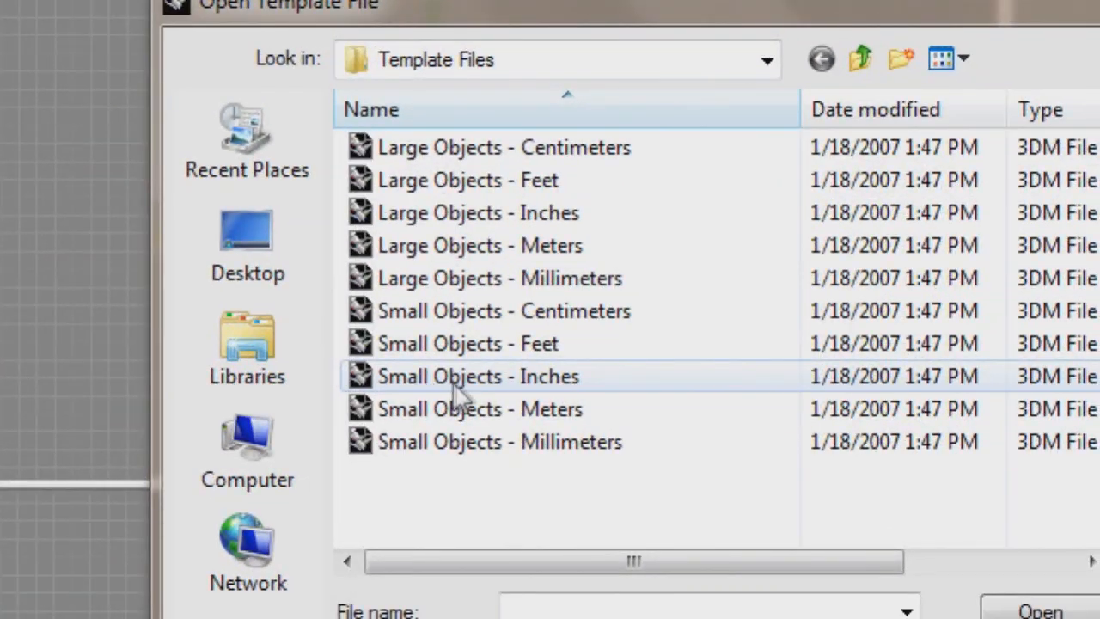
- Create a new model from the Small Objects - Inches template
double_click(477, 376)
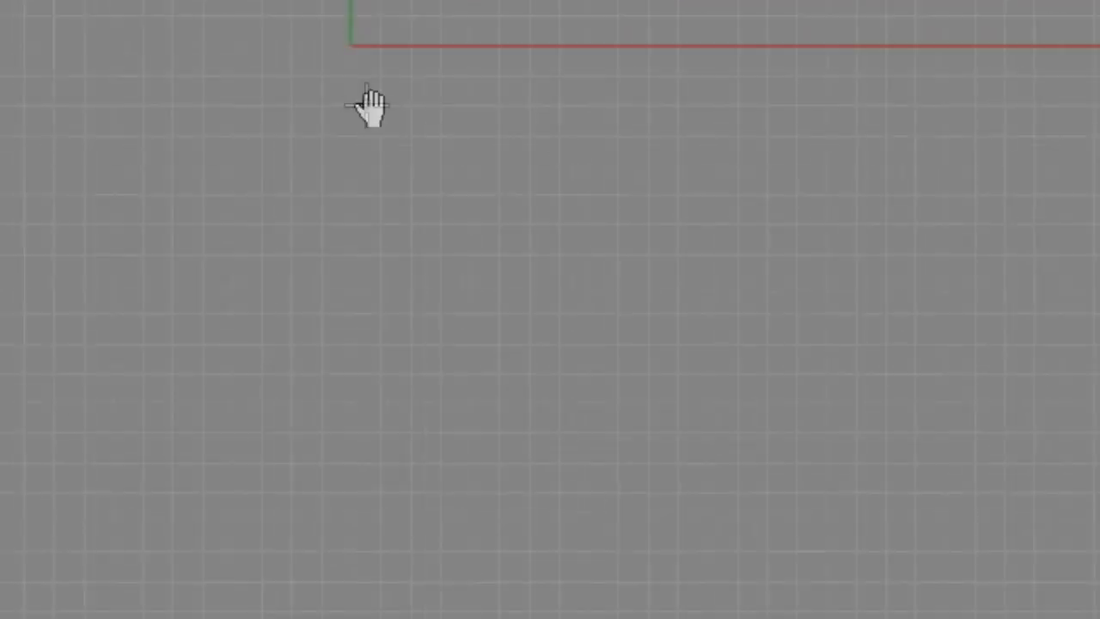
left_click_drag(370, 107, 563, 185)
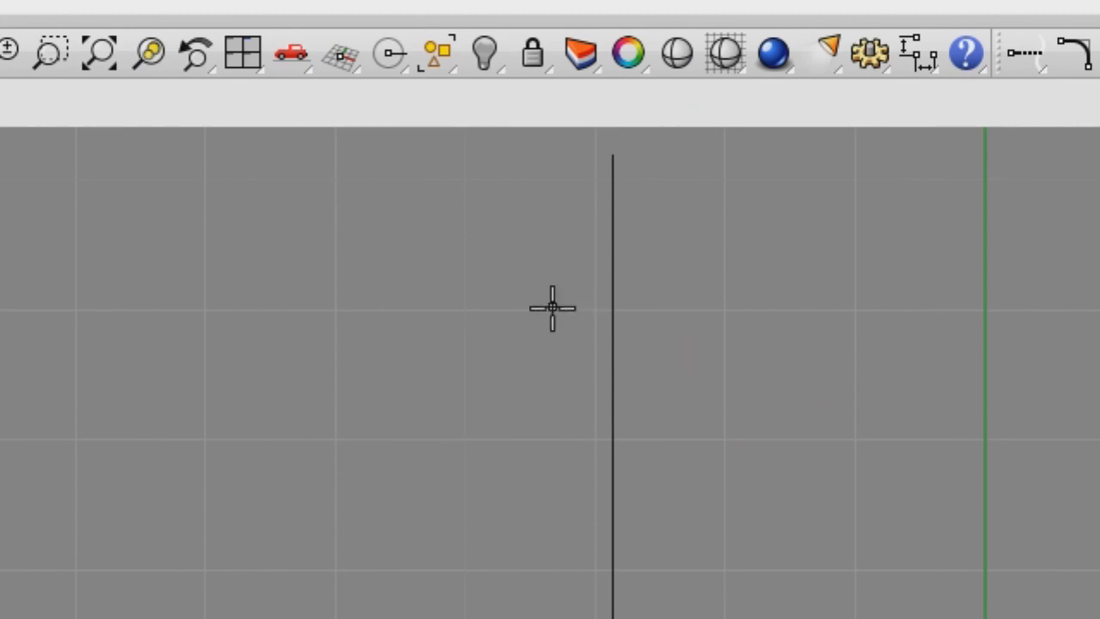
mouse_move(601, 438)
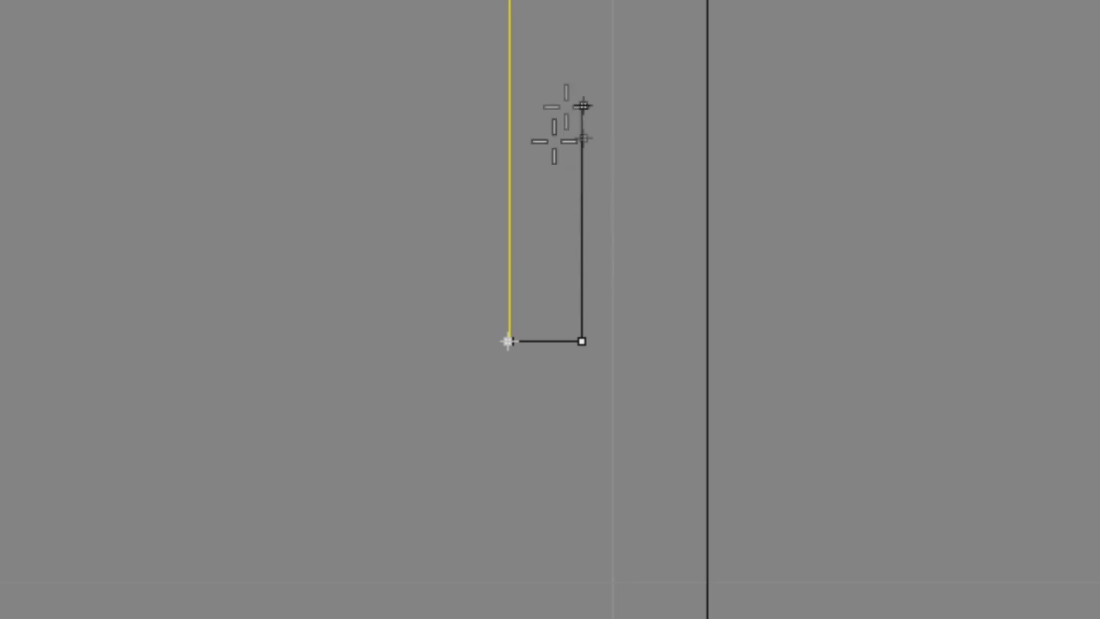
mouse_move(585, 187)
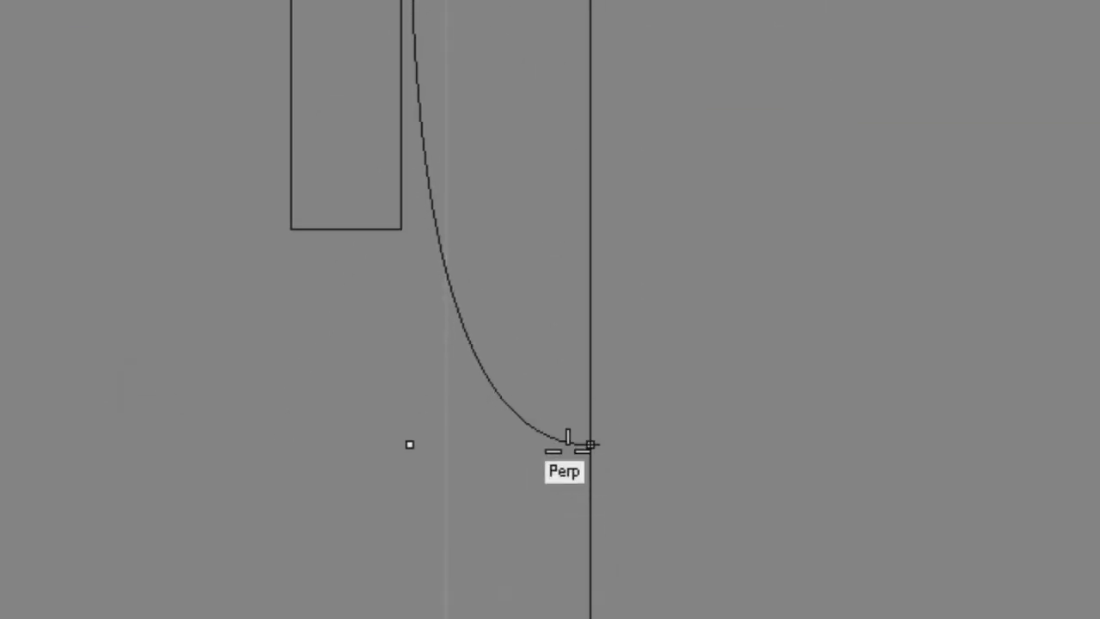
- Finish the curved tip on the axis and place the slanted profile line's top point
scroll("up", 3)
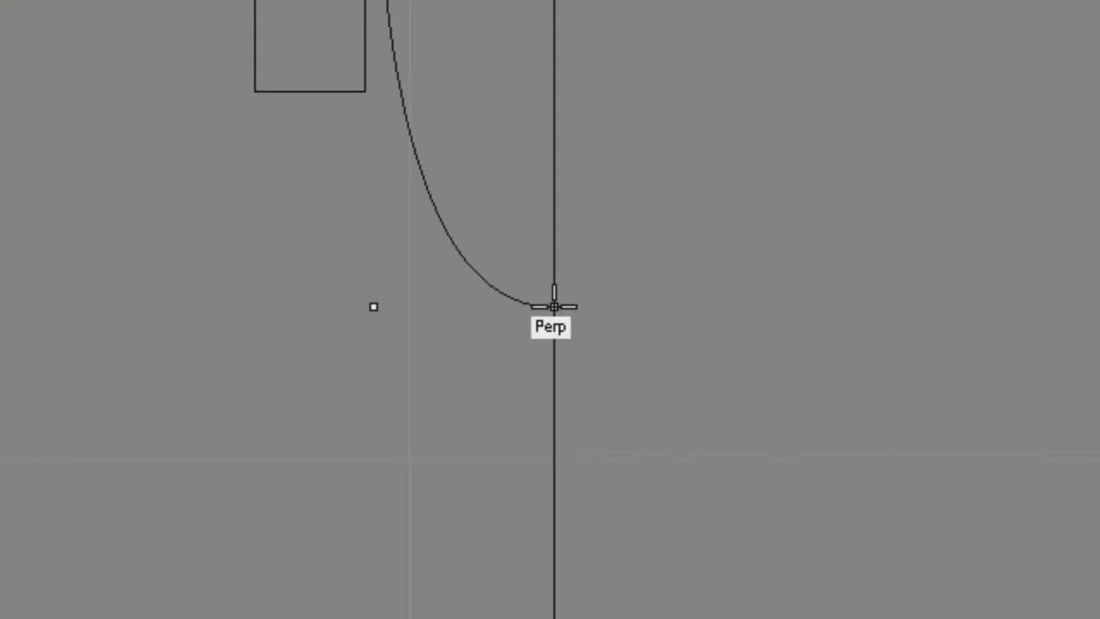
left_click(554, 308)
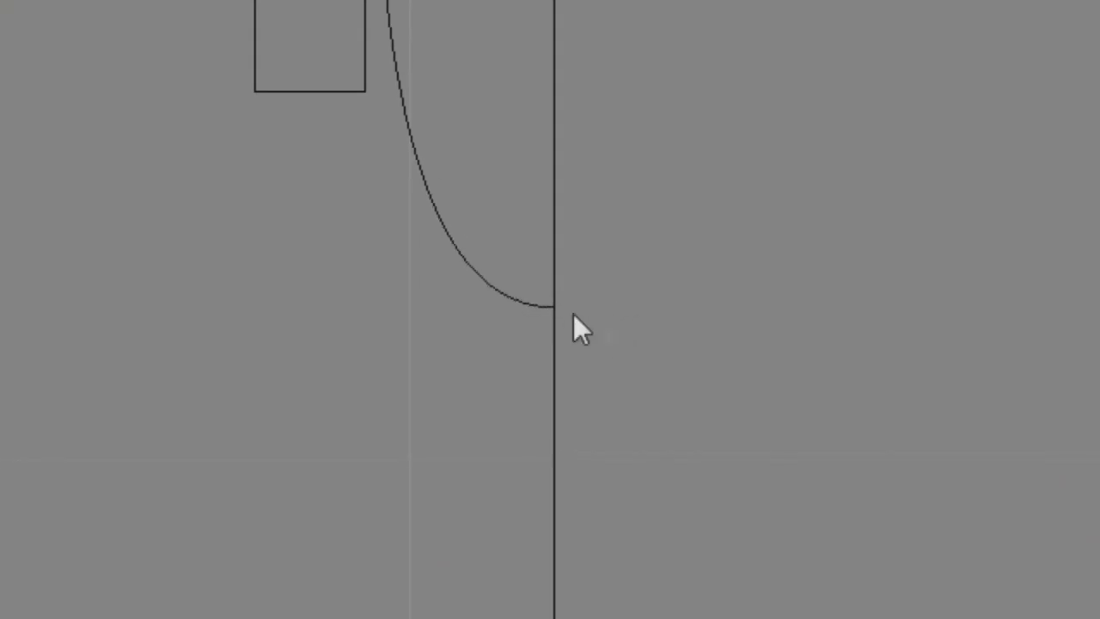
mouse_move(554, 322)
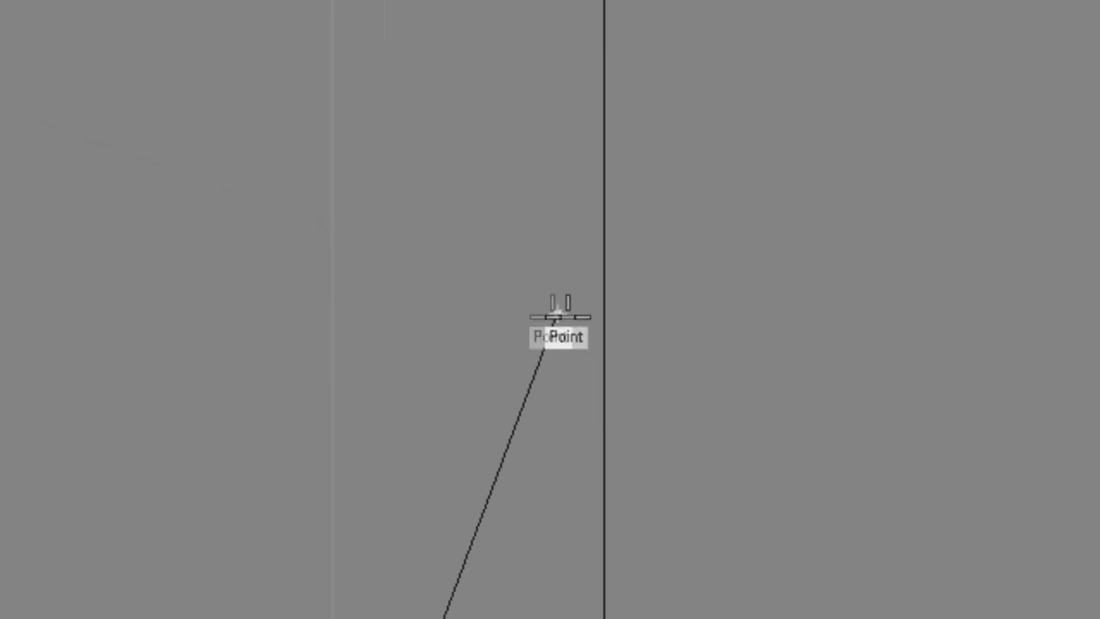
left_click(557, 316)
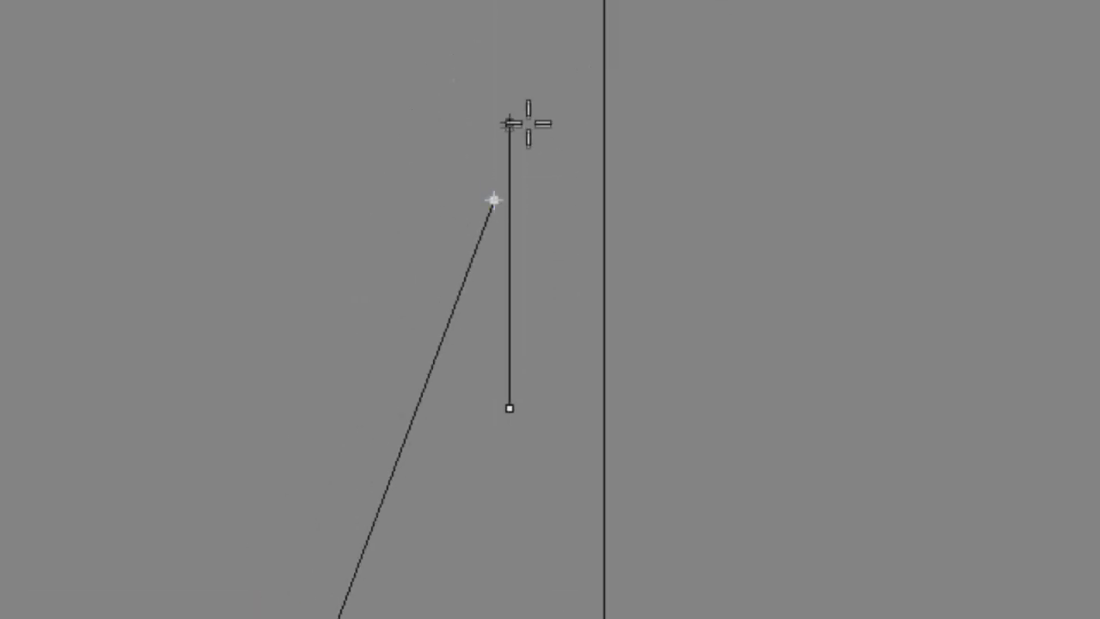
mouse_move(615, 231)
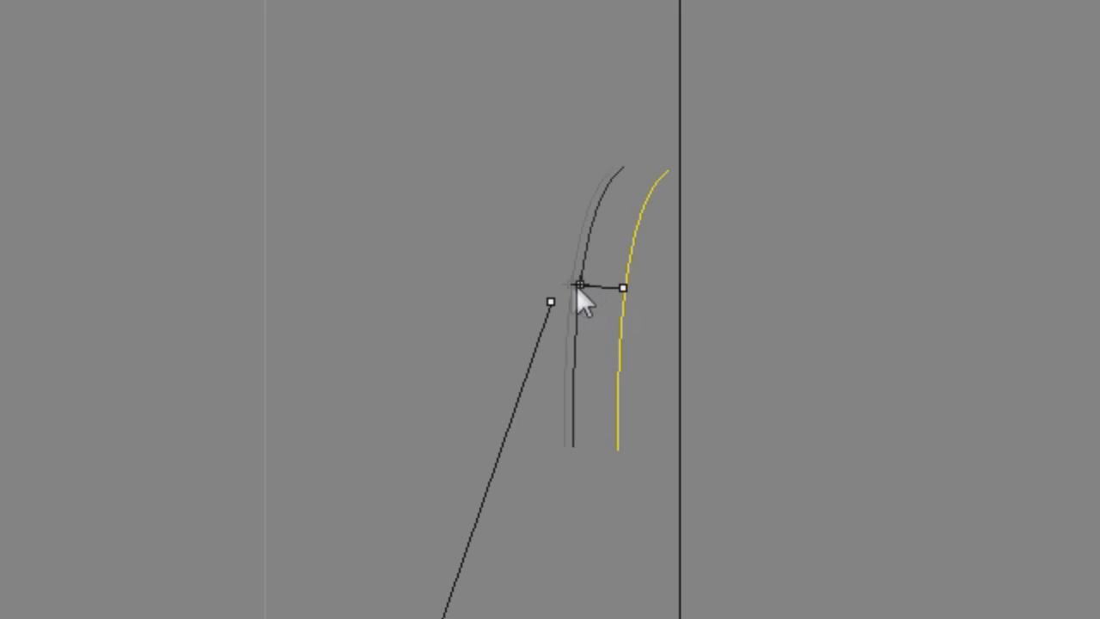
- Drag to set the tip curve's offset distance
left_click_drag(581, 286, 576, 249)
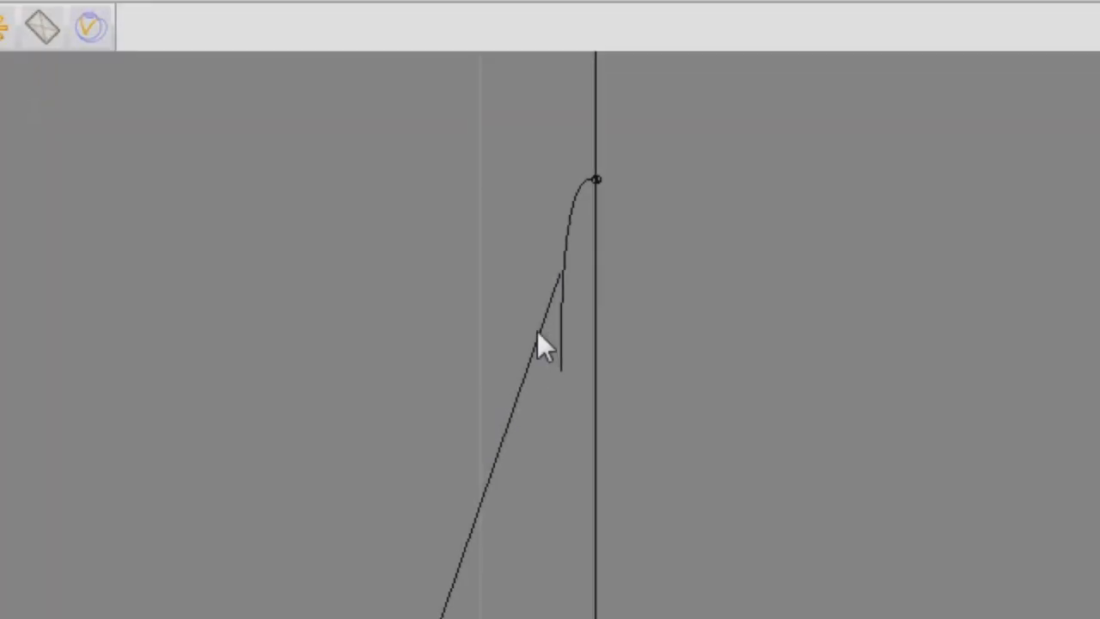
- Select the profile curves to join into two open curves
left_click(567, 301)
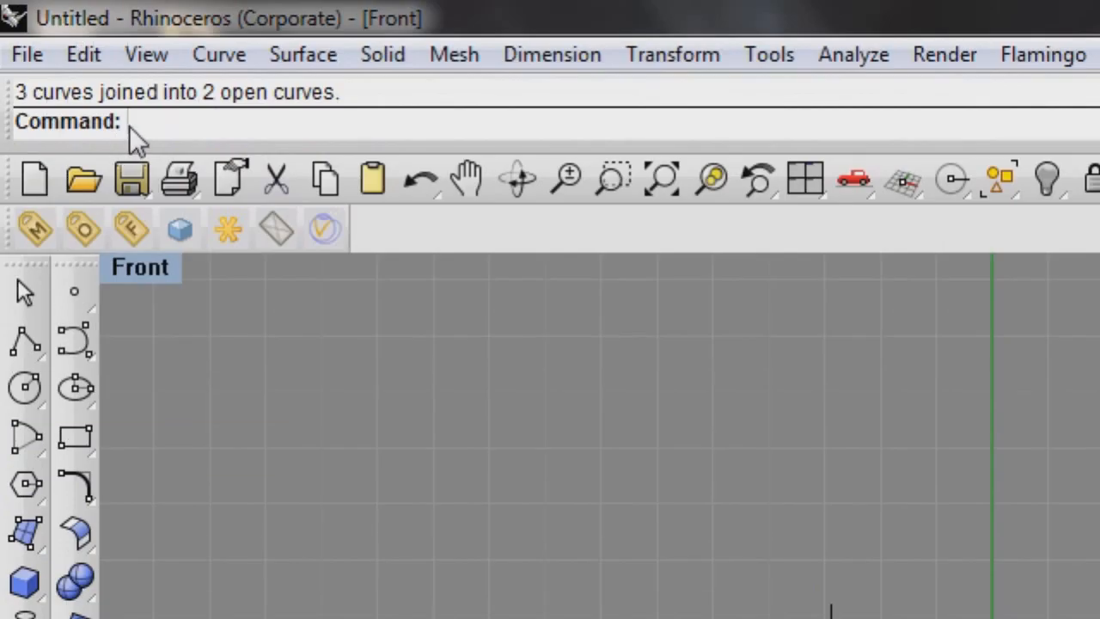
- Revolve the pen profile, picking the axis start point in Perspective
type("Revolve")
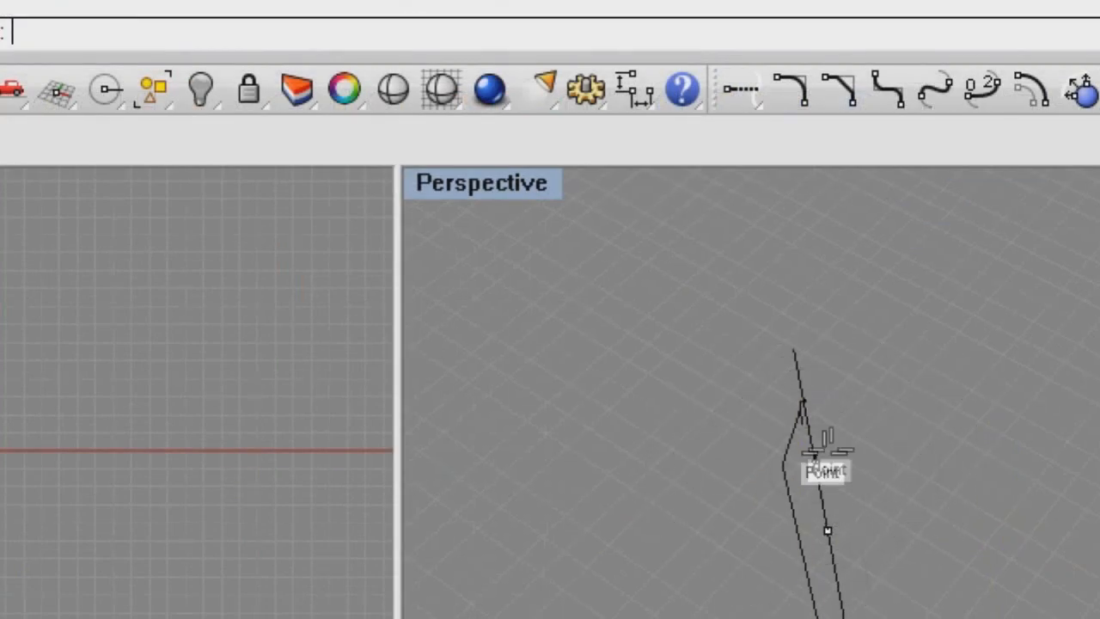
left_click(814, 465)
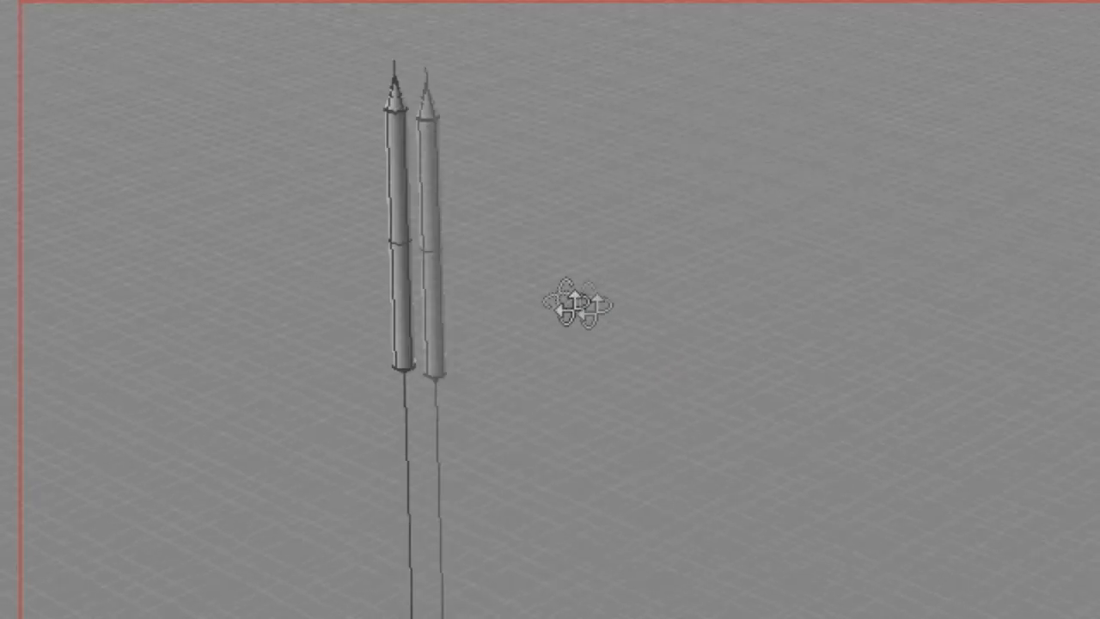
- Zoom in on the shaded pen bodies in Perspective
scroll("up", 3)
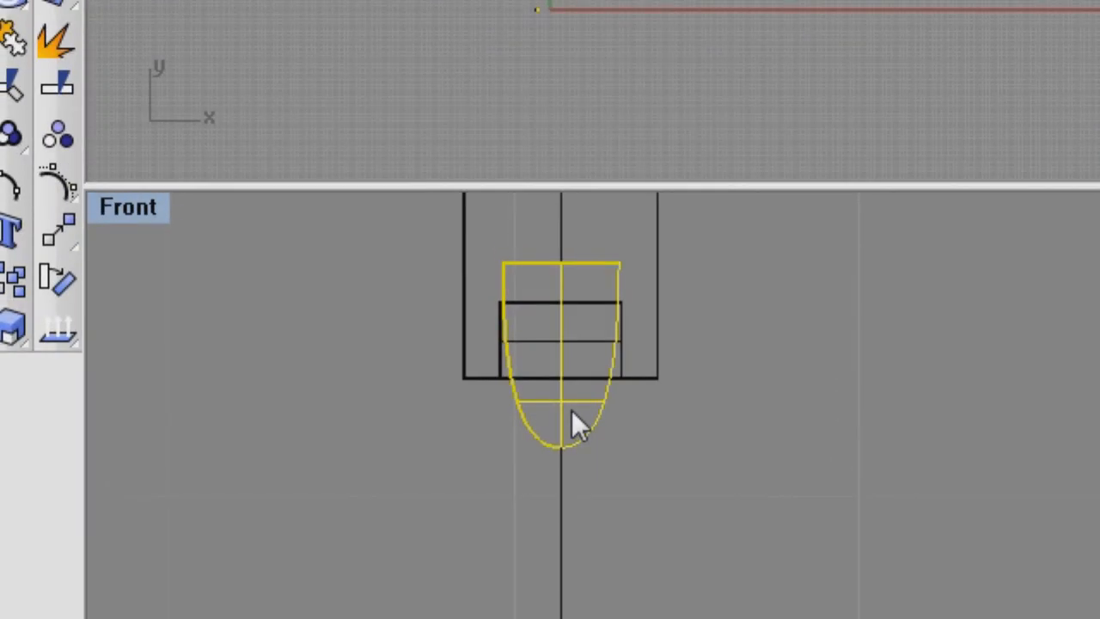
mouse_move(585, 421)
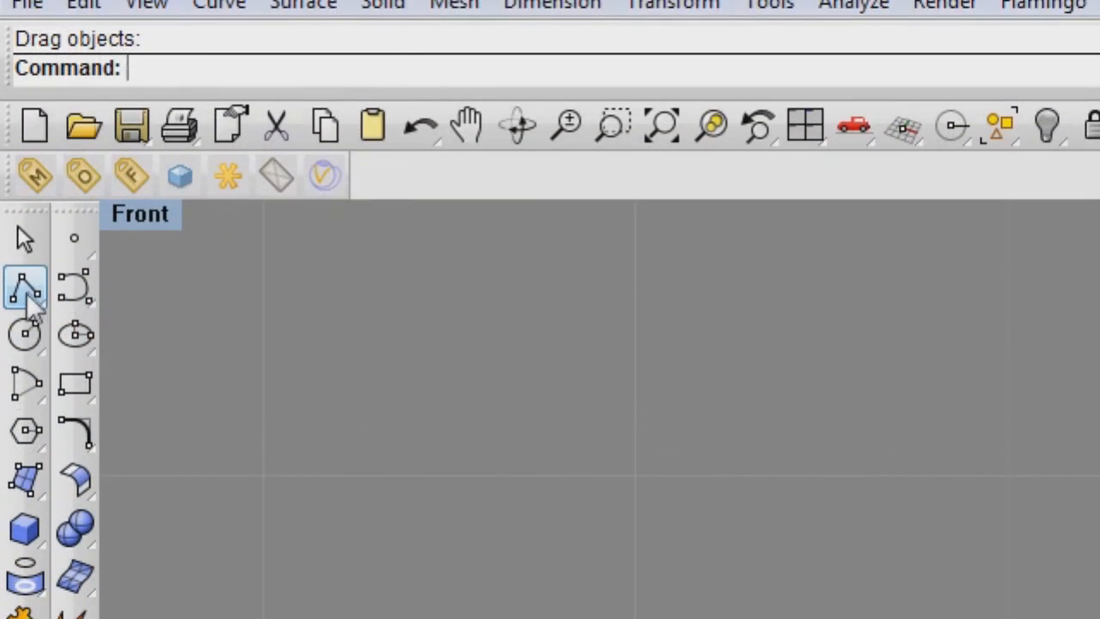
- Start a polyline clip outline beside the barrel, placing its corner points
left_click(24, 284)
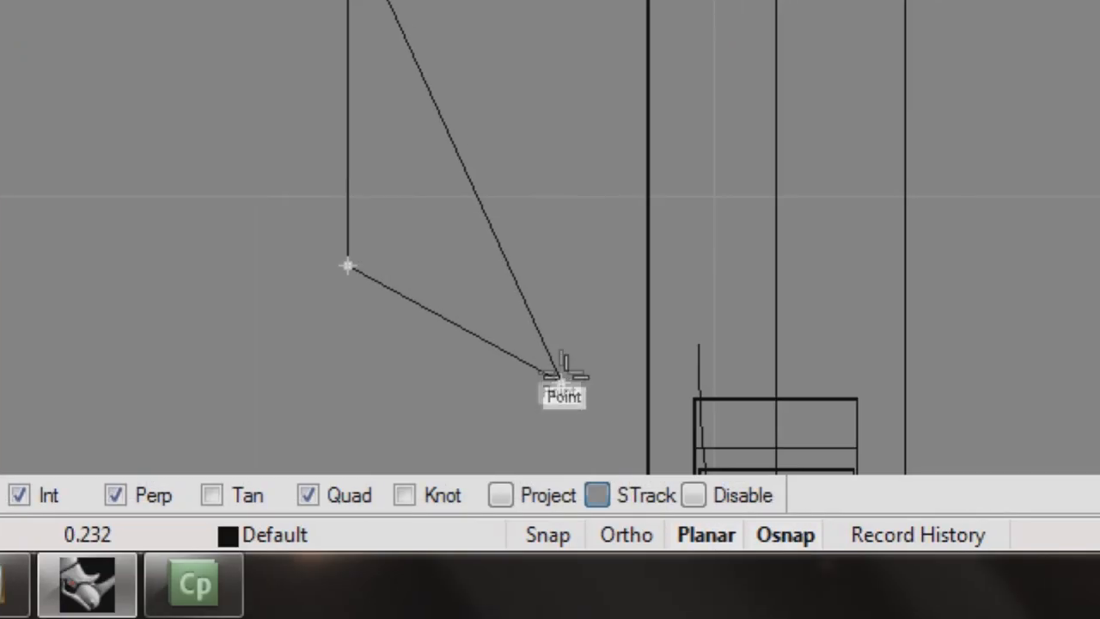
left_click(561, 382)
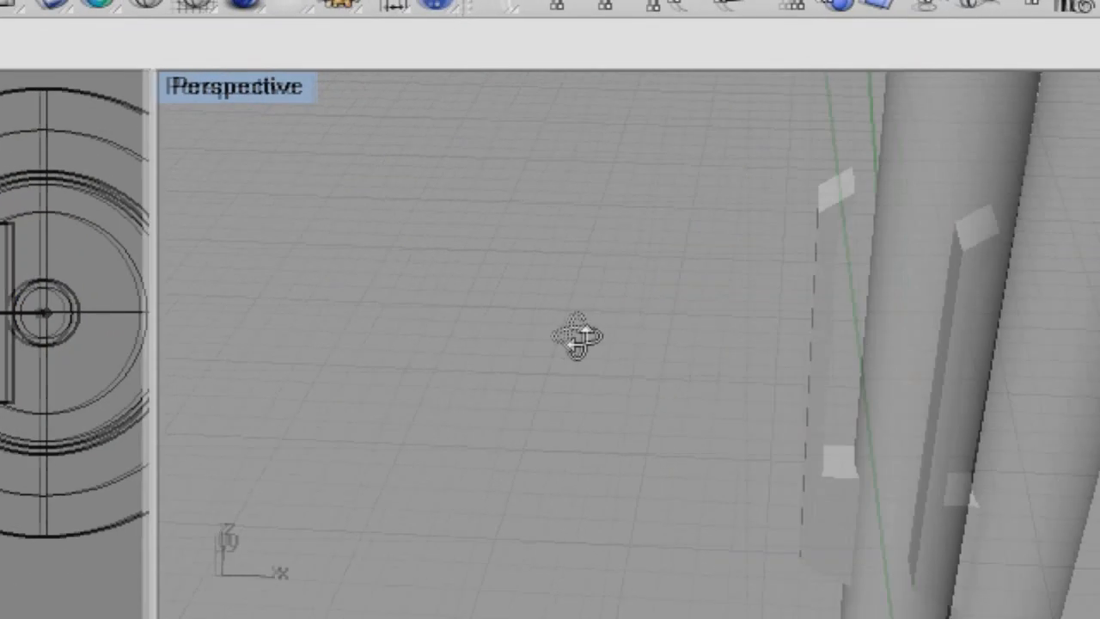
- Zoom Extents to fit the whole pen and clip in Perspective
right_click(578, 335)
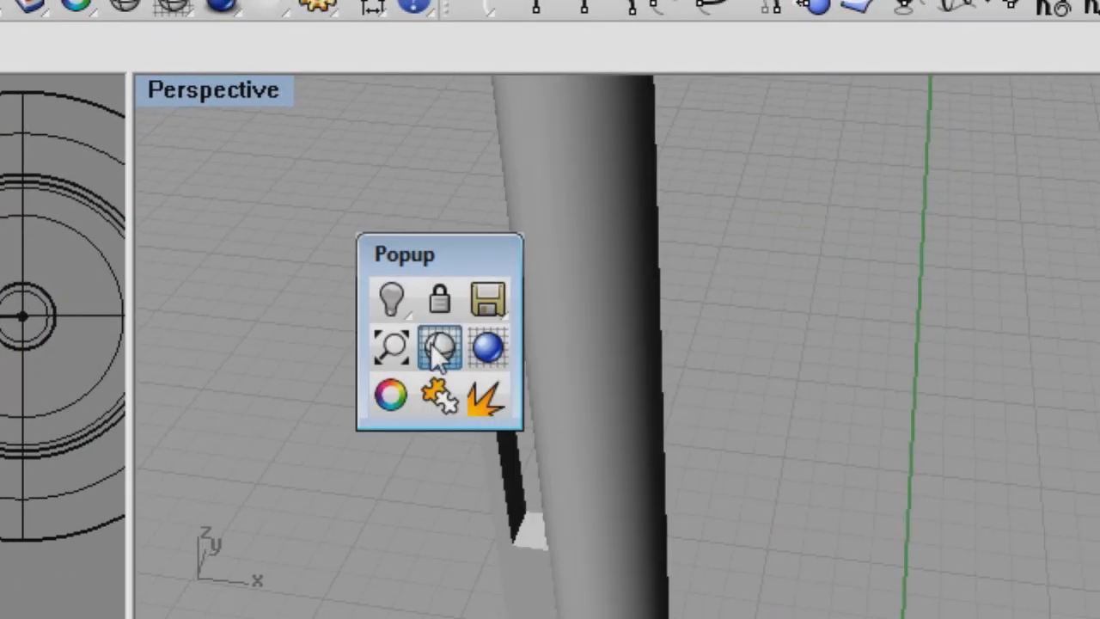
left_click(440, 348)
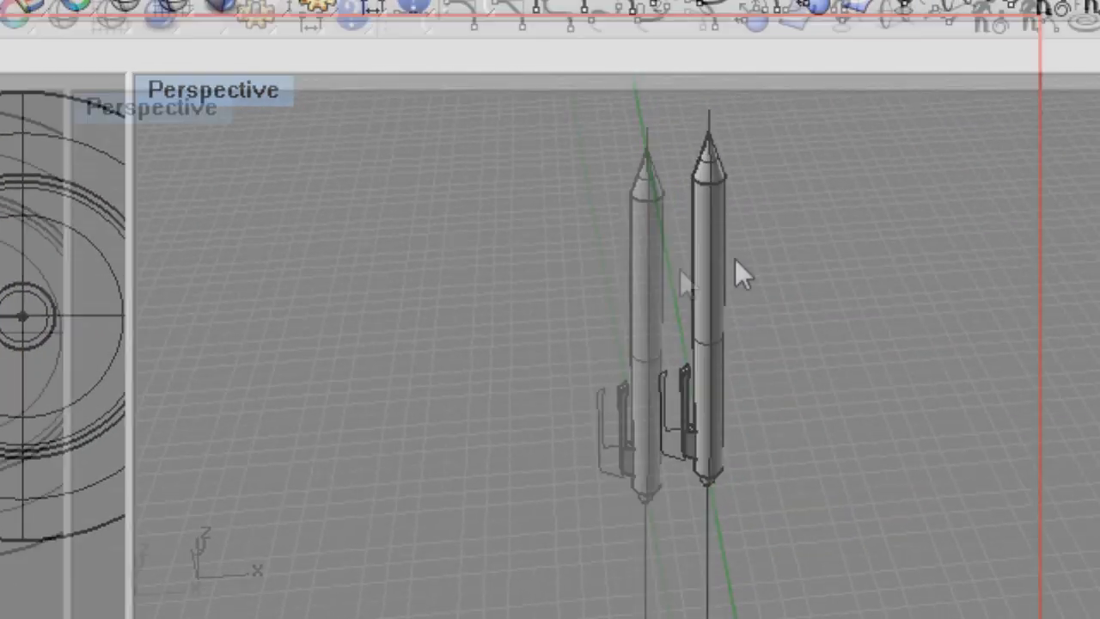